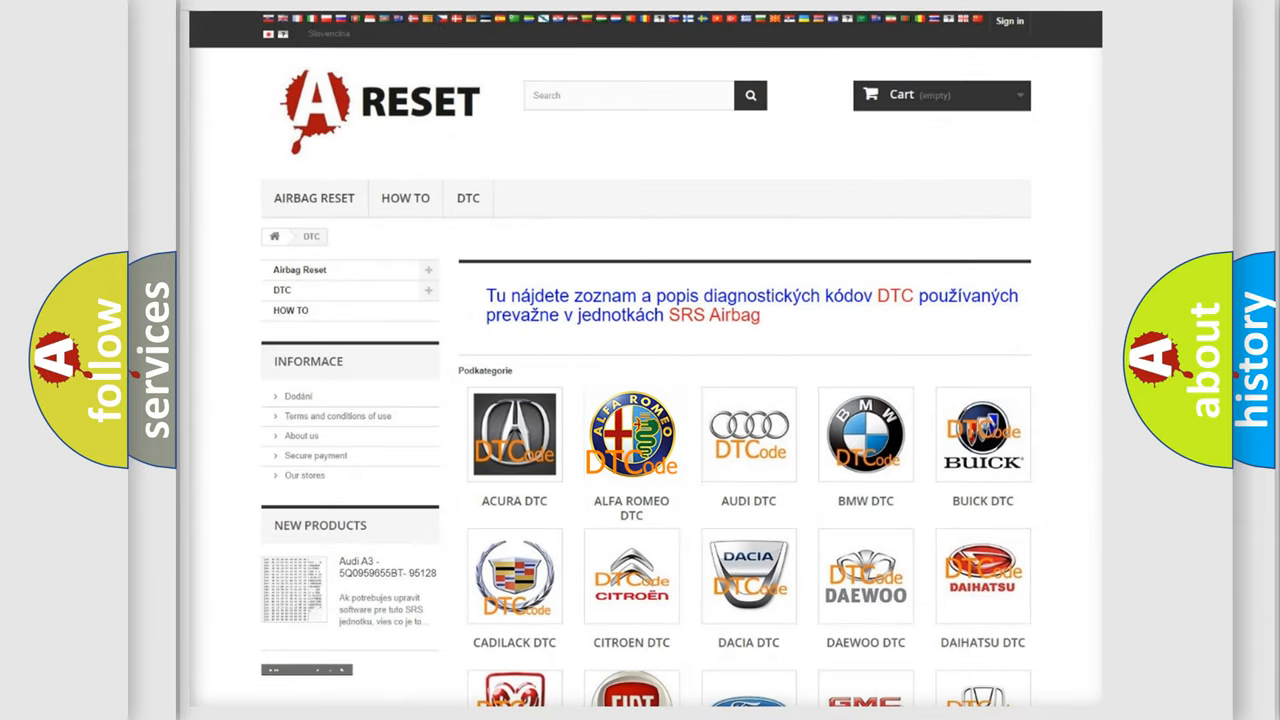
Step: Open the Alfa Romeo DTC tile and browse its diagnostic trouble code grid
{"action": "left_click", "coordinate": [632, 434]}
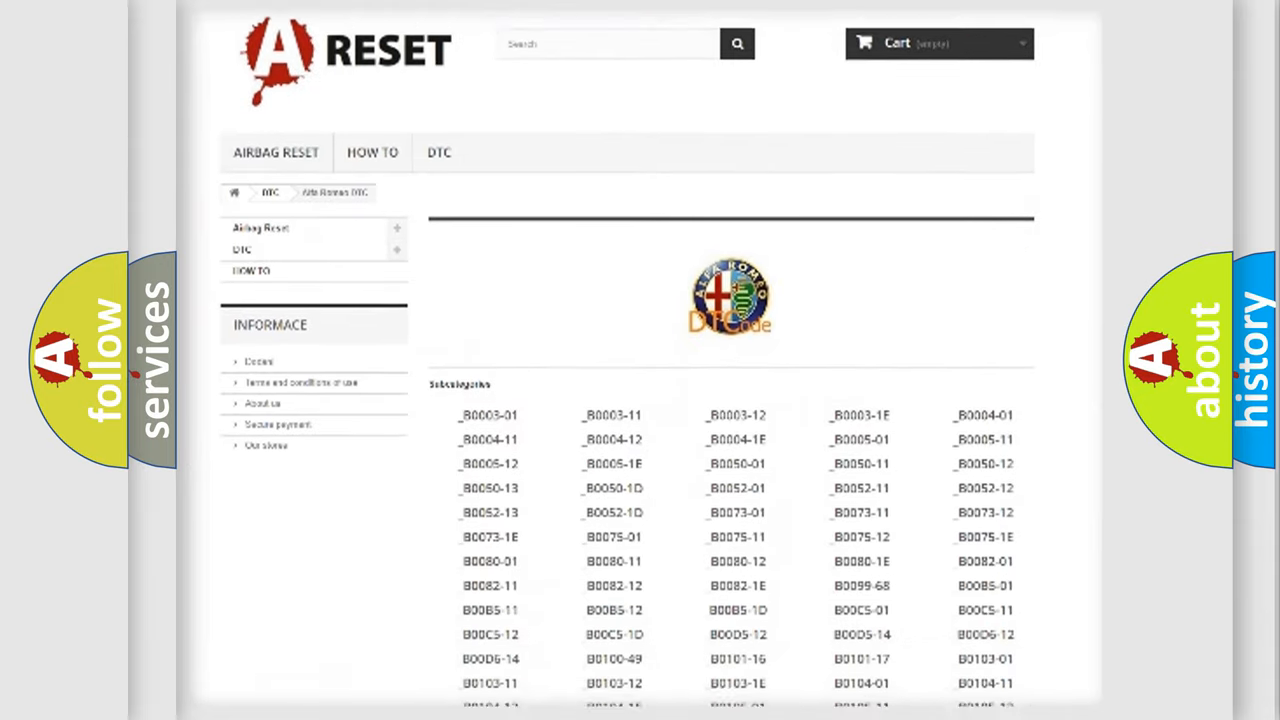
{"action": "scroll", "scroll_direction": "down", "scroll_amount": 3}
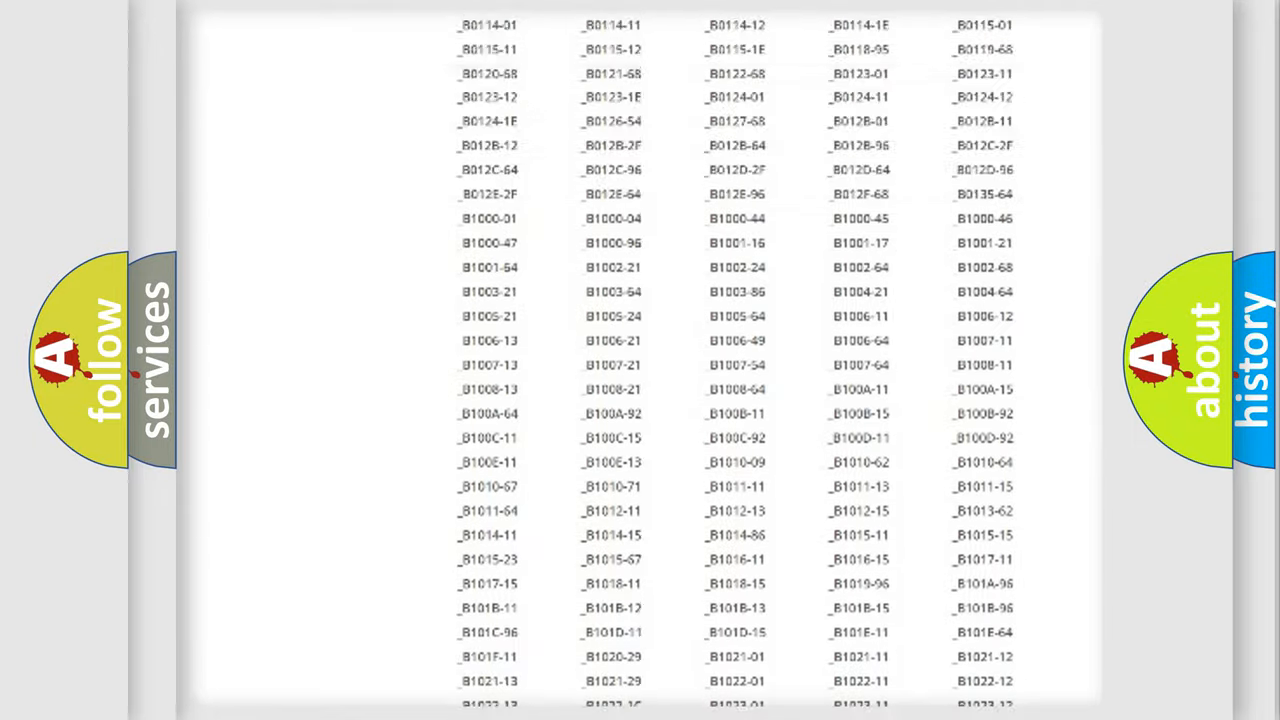
{"action": "scroll", "scroll_direction": "up", "scroll_amount": 3}
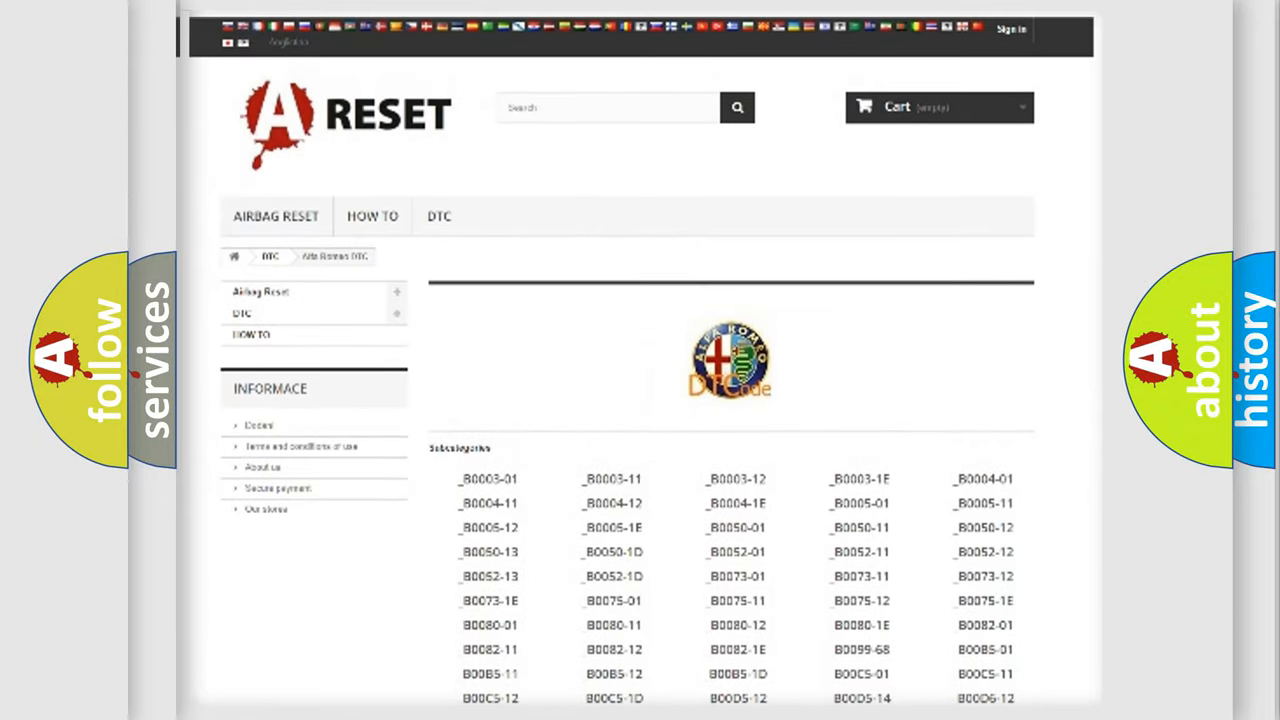